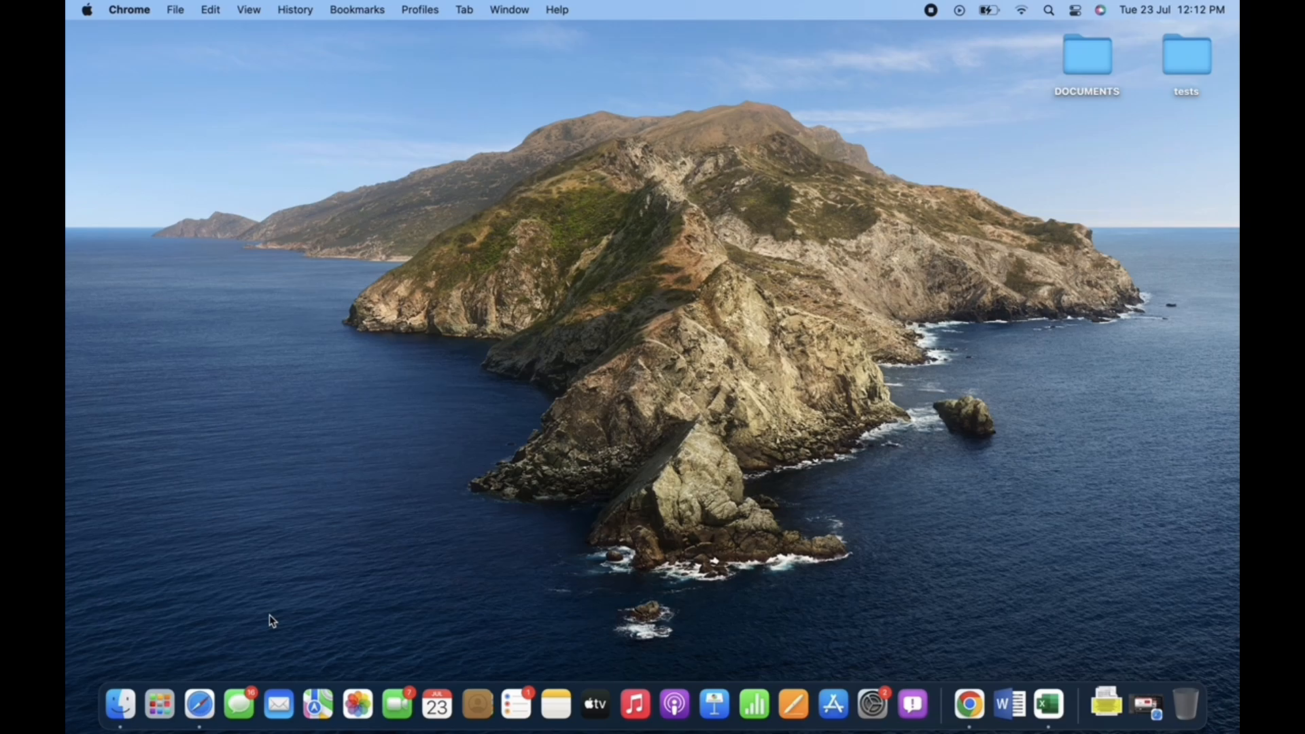
- Launch Chrome from the Dock to get a blank new tab
click(968, 706)
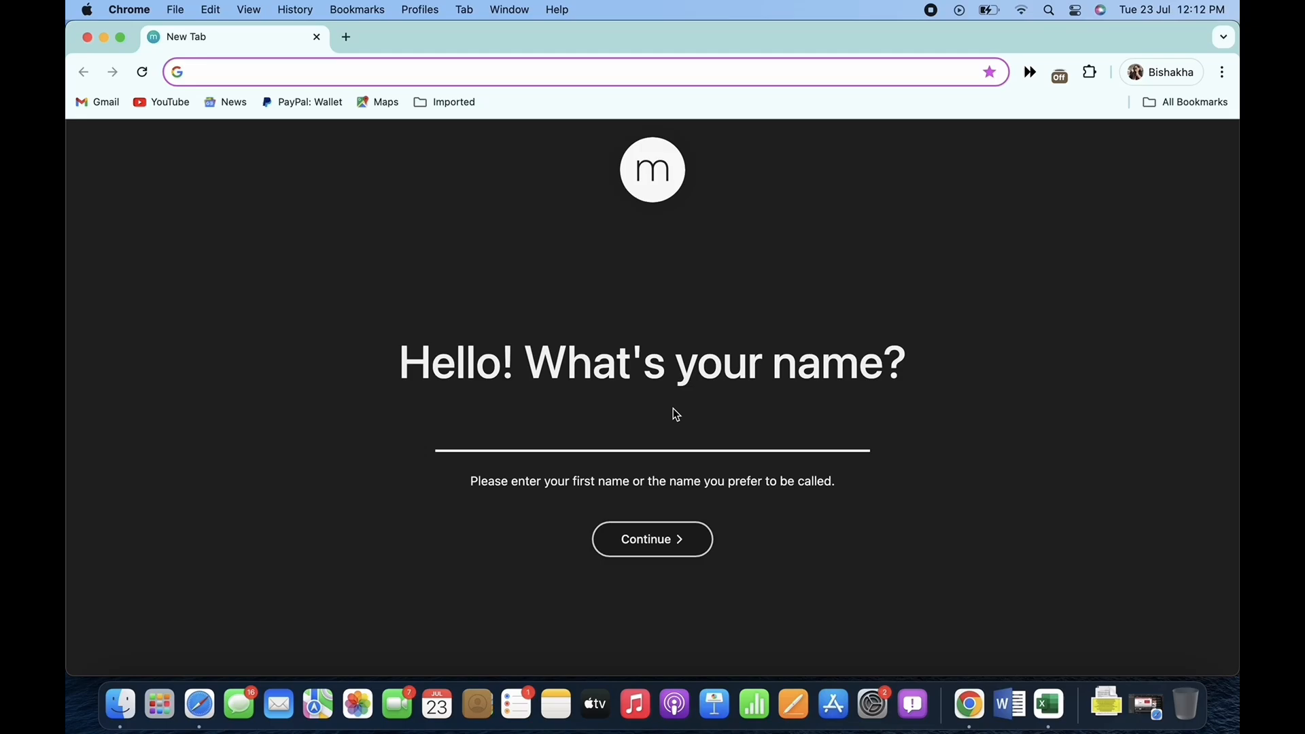
text(wellsfargo.com)
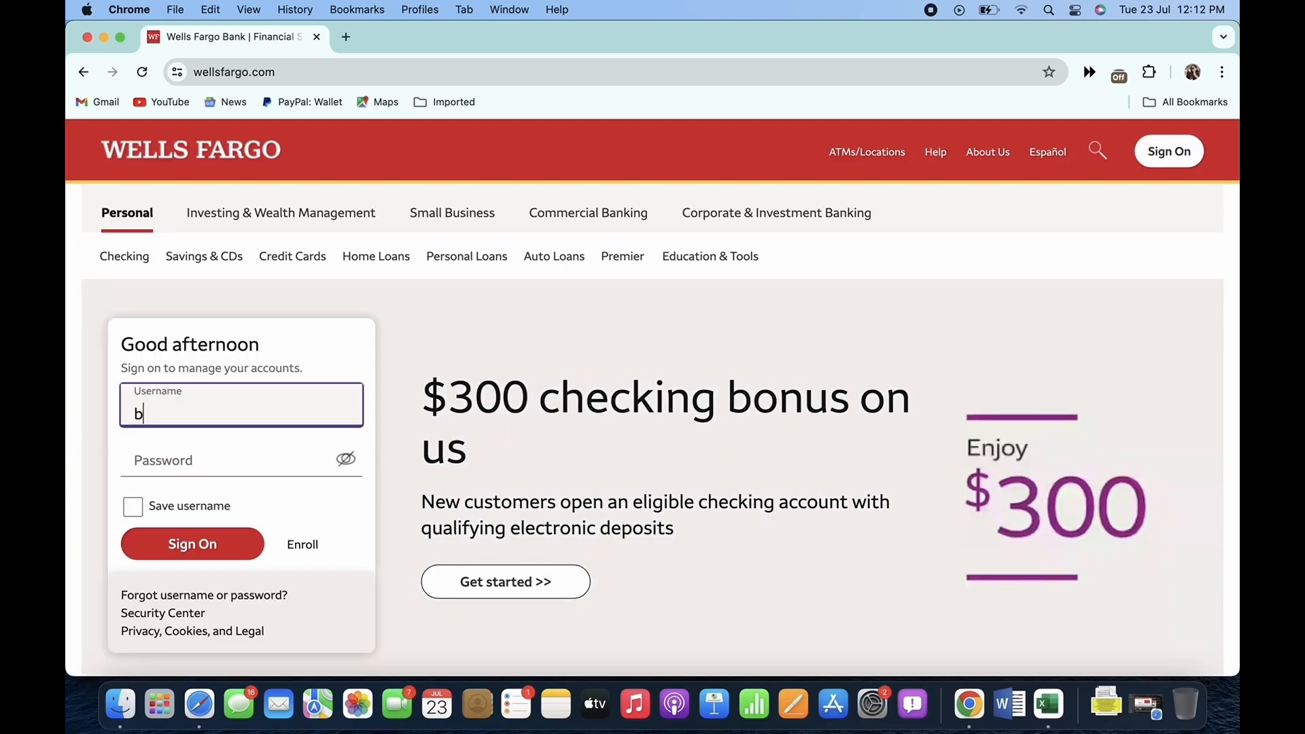
text(bishakhaa)
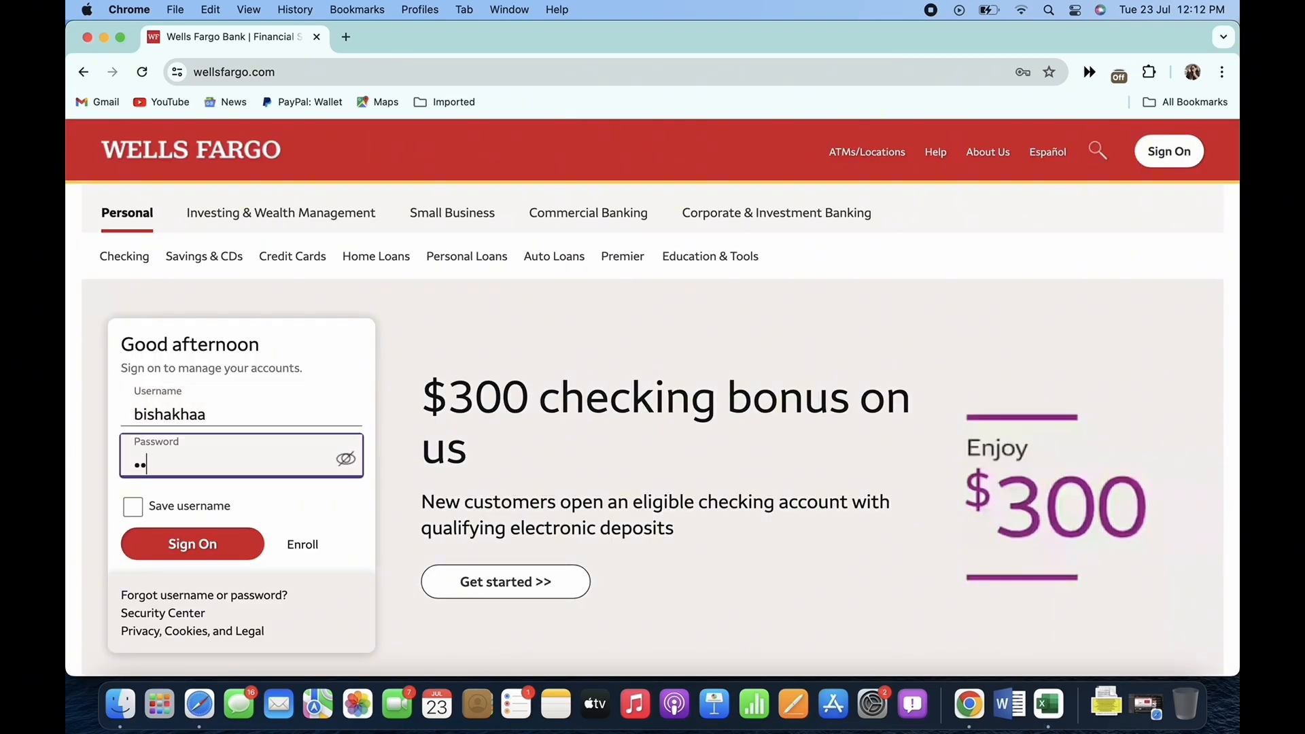
text(password)
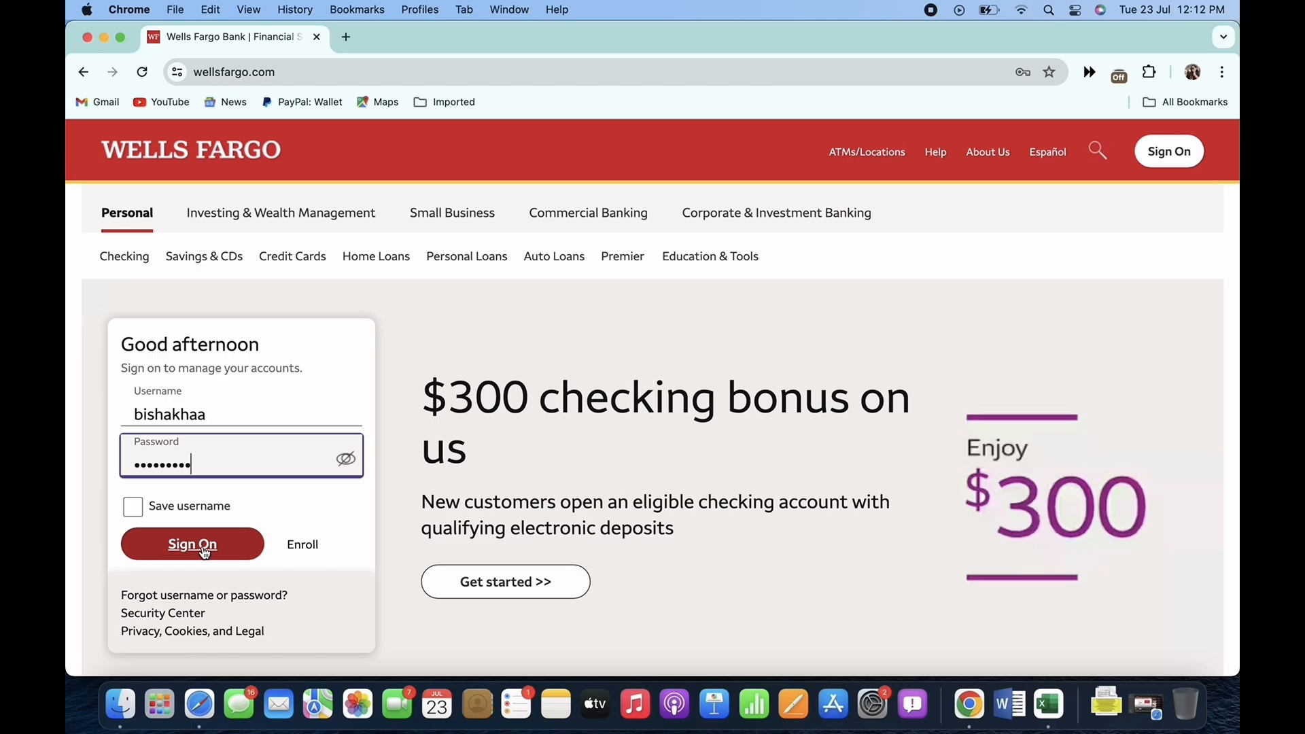
click(193, 544)
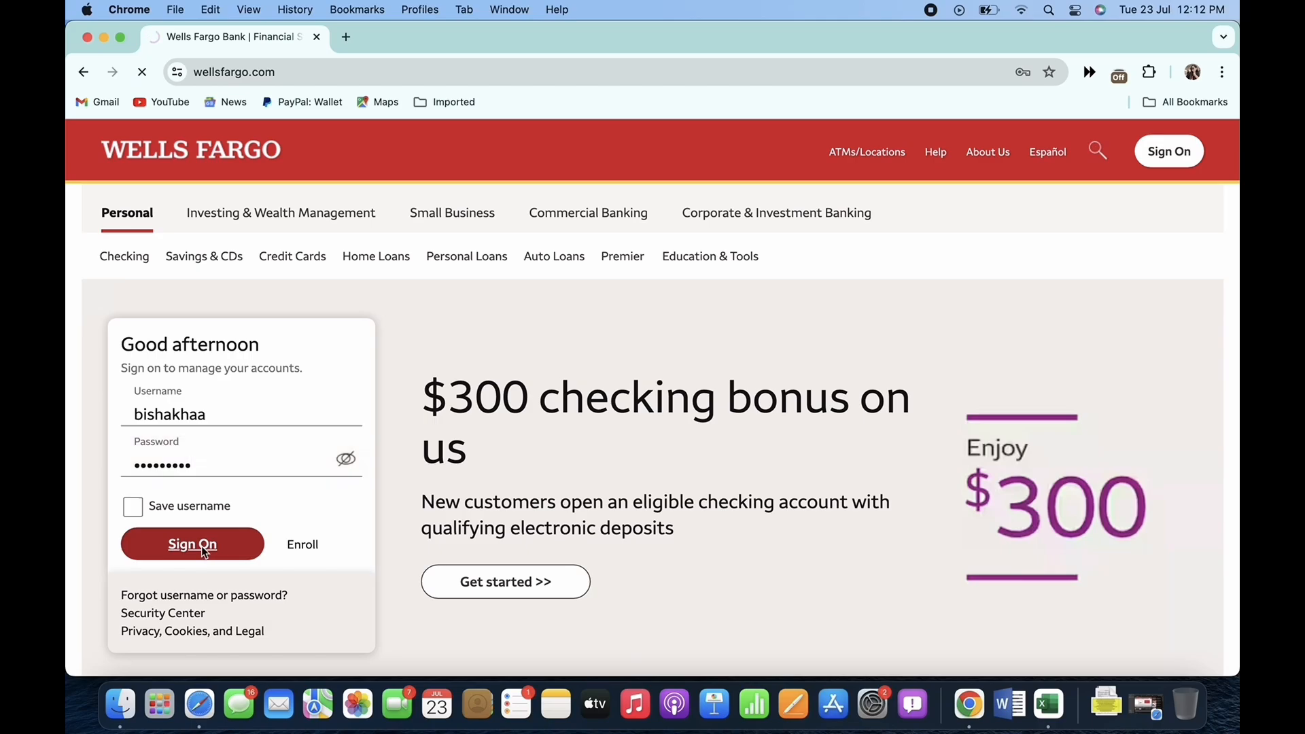
- From Account Summary, open the Everyday Checking account's activity and transactions
click(193, 544)
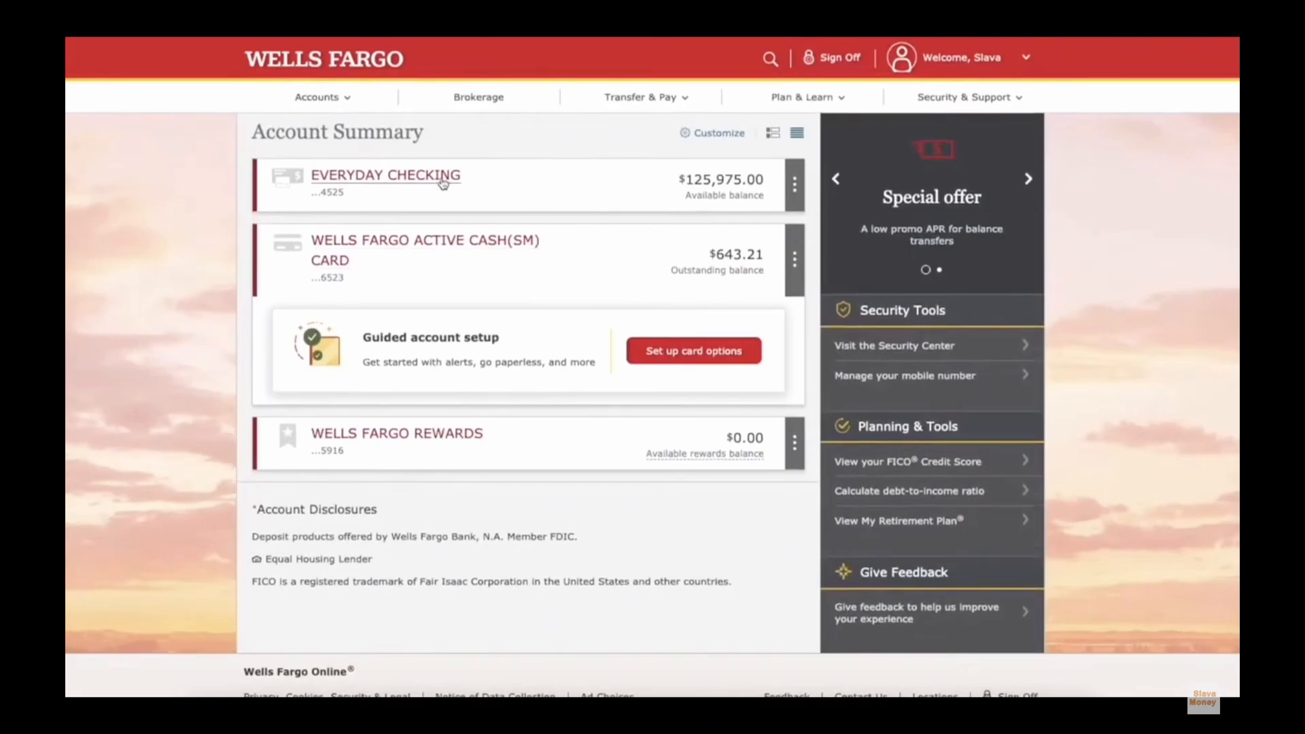
click(386, 176)
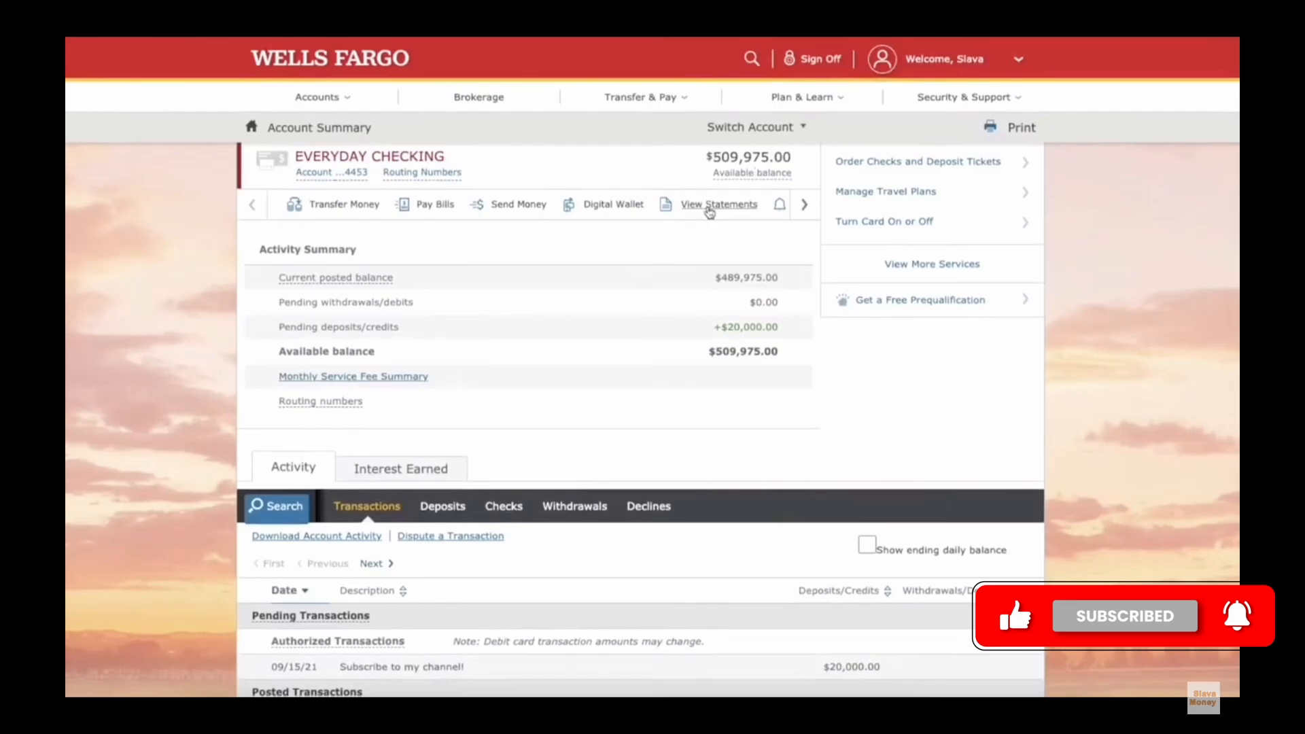
- View statements and open the 08/24/21 Everyday Checking statement PDF
click(718, 204)
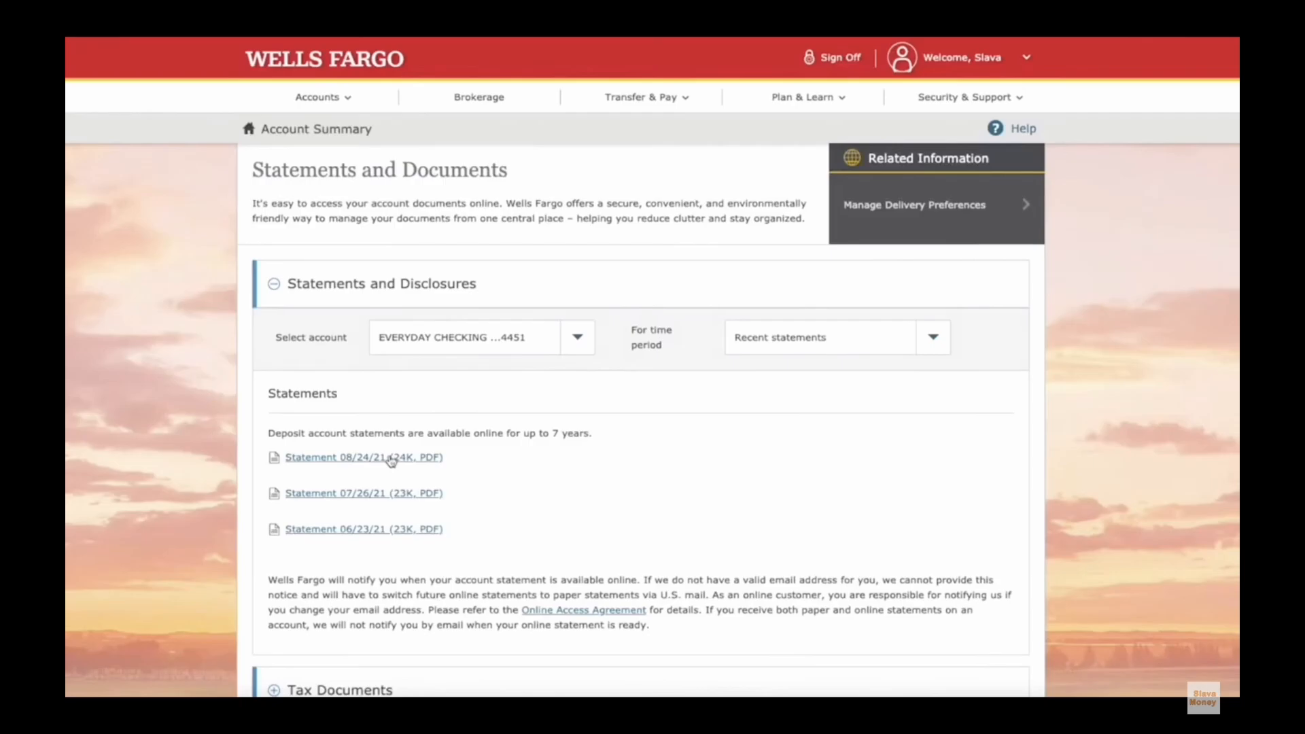
click(364, 456)
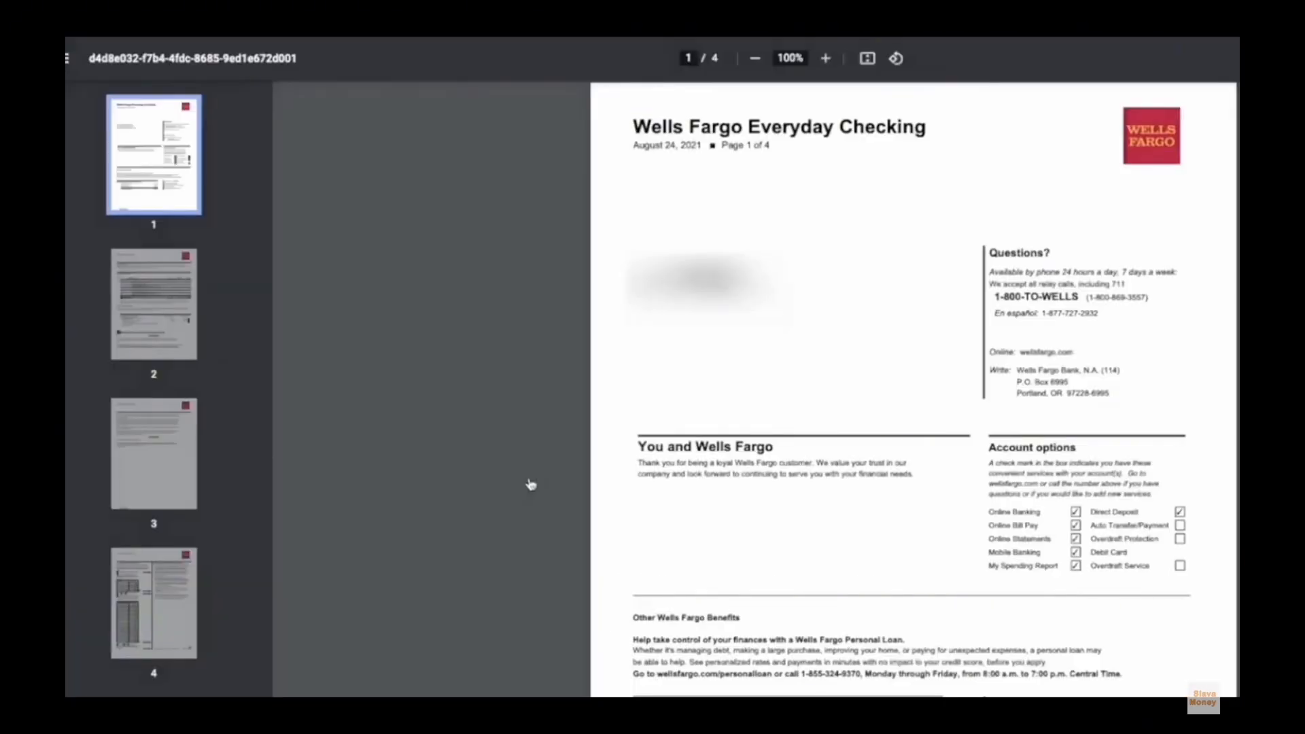